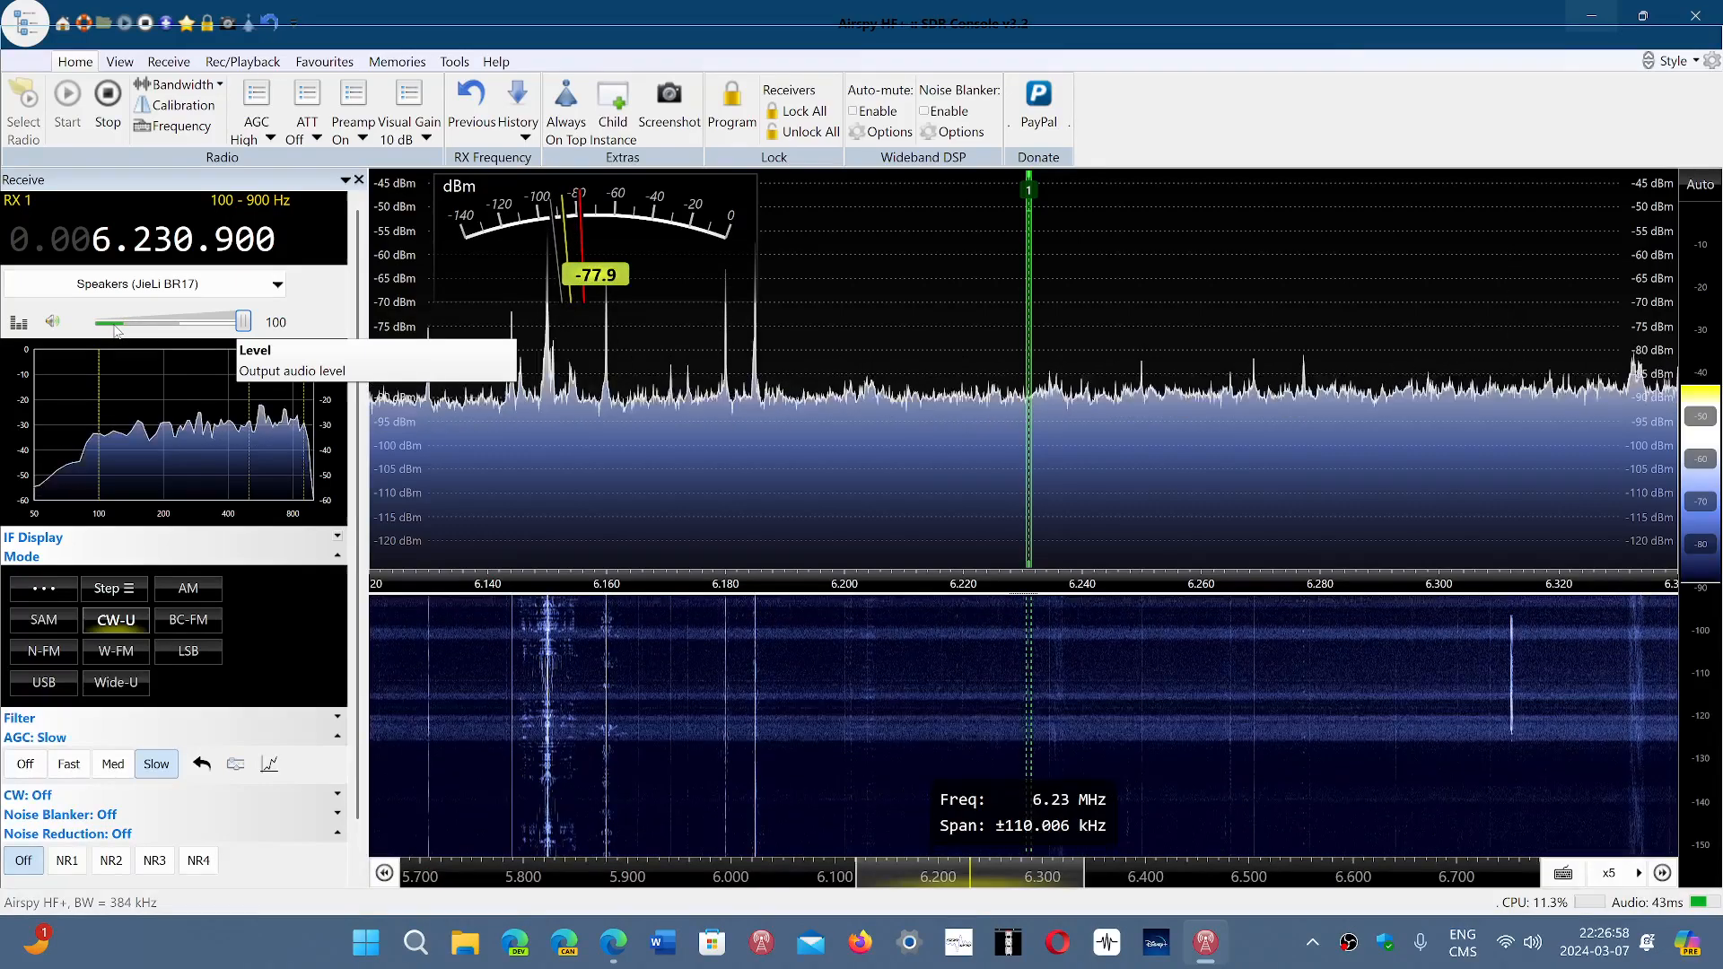
Swing the receiver's audio volume down, up high, then back down to 9 on 6.230.900 MHz CW-U
left_click_drag(242, 321, 111, 321)
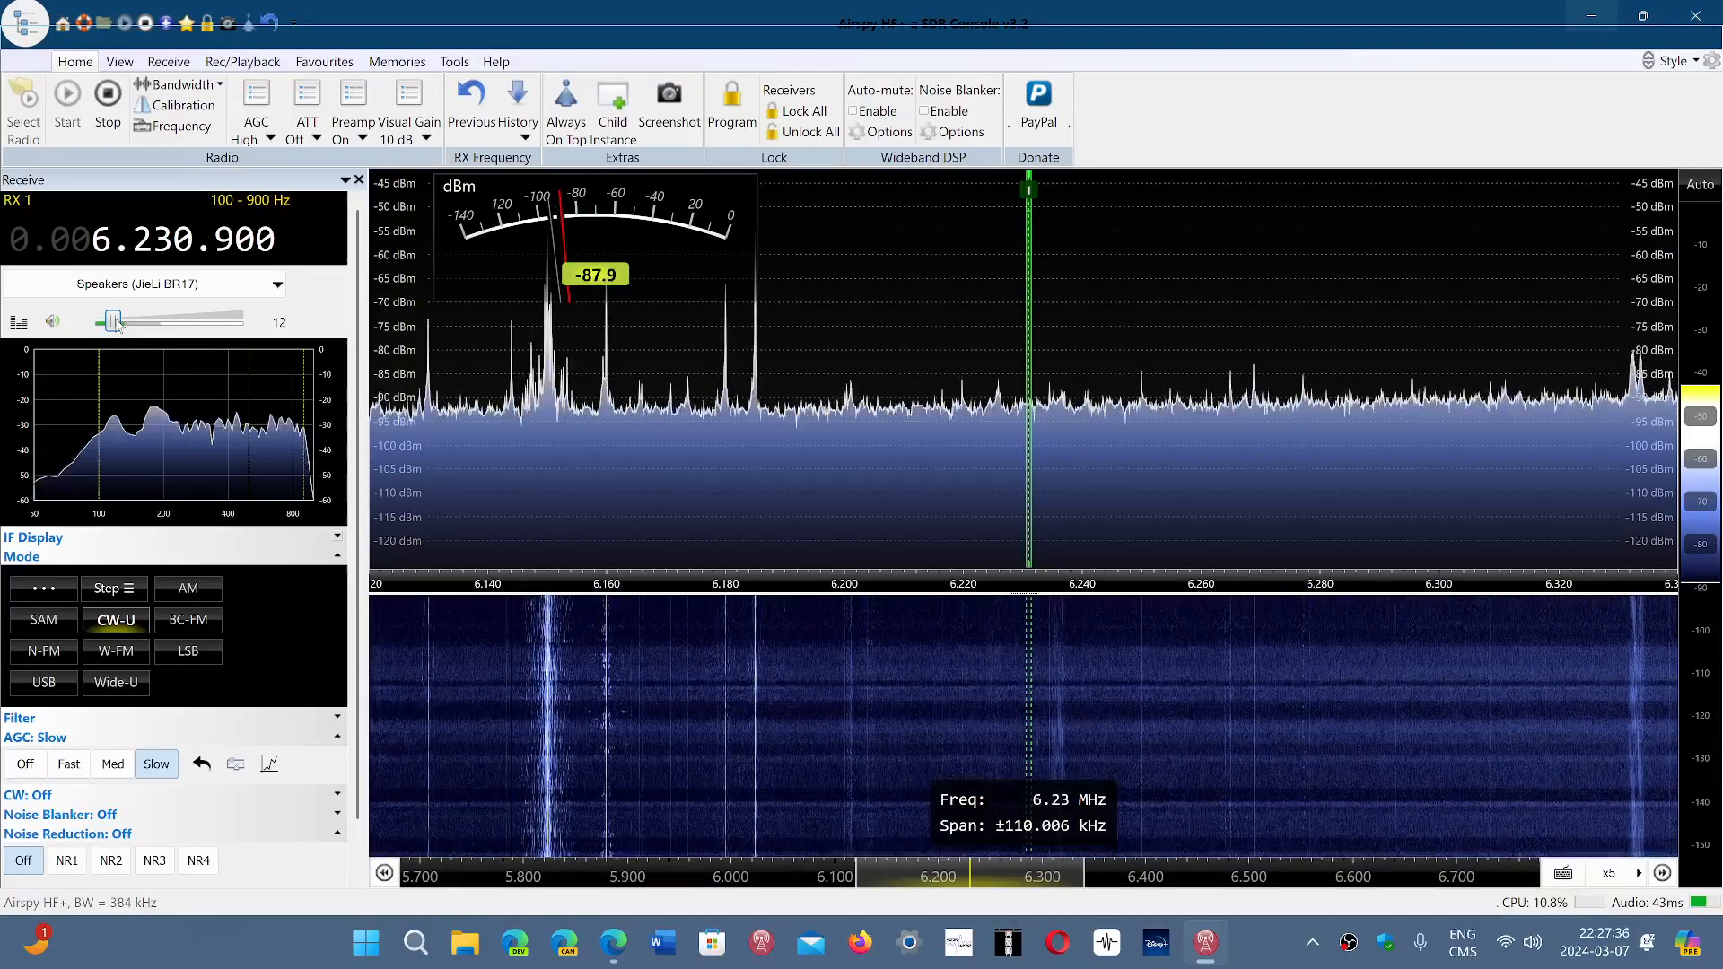
left_click_drag(115, 320, 140, 320)
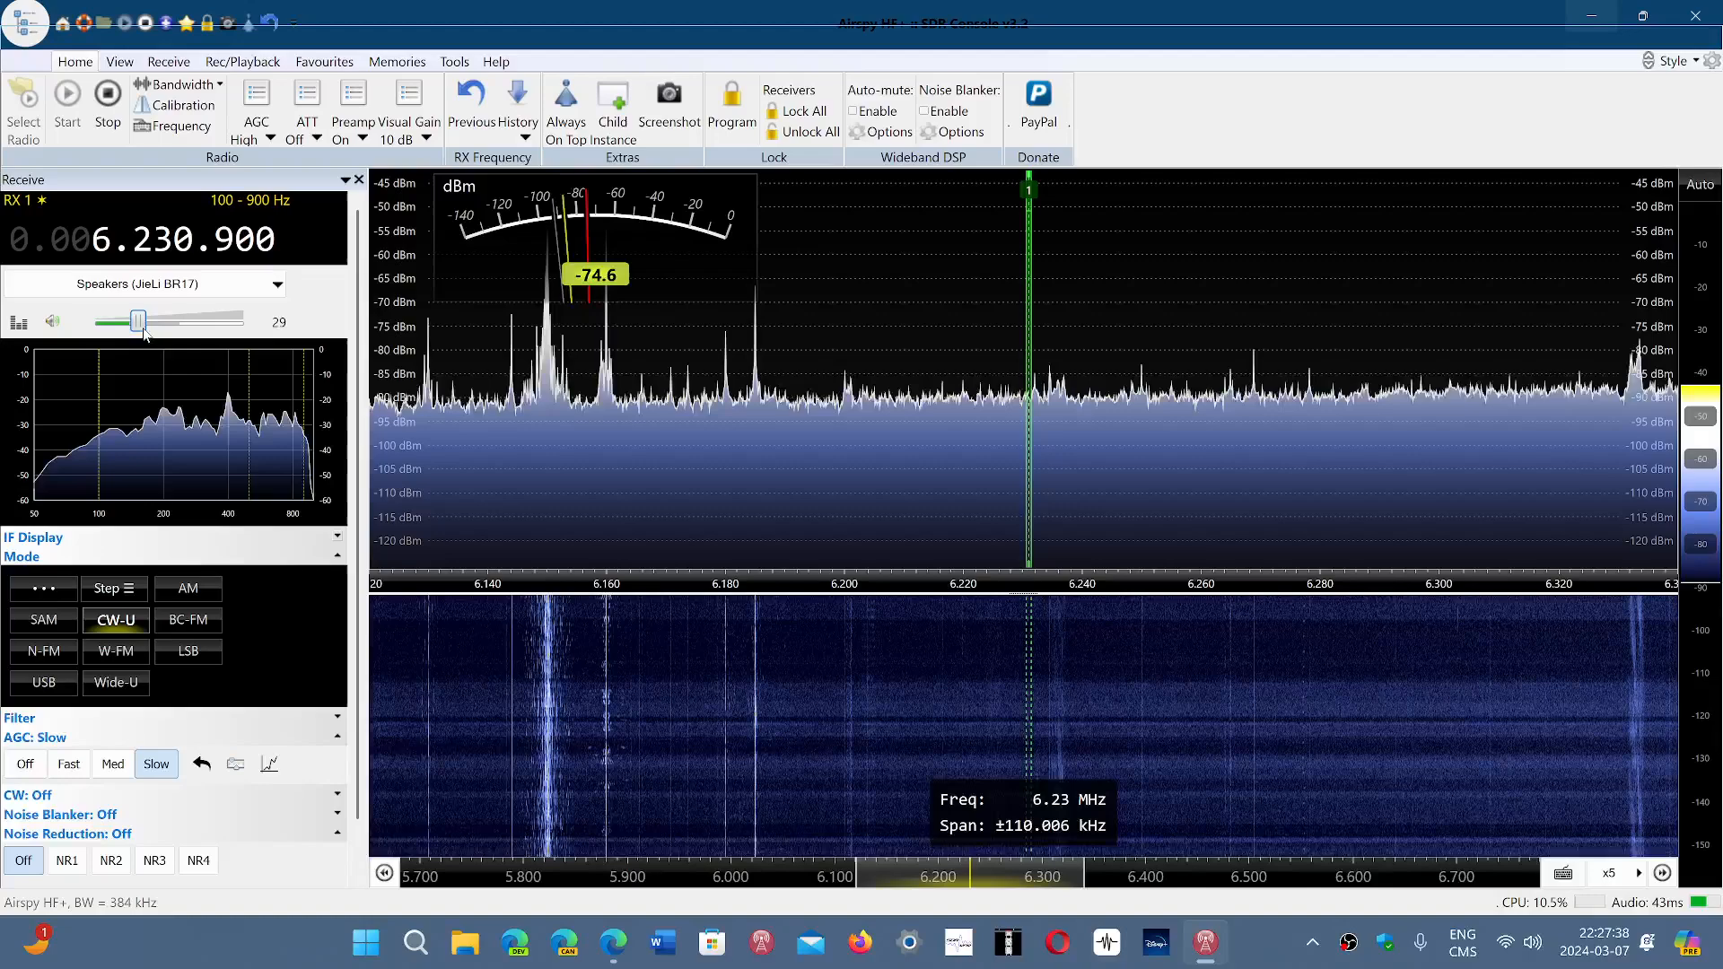
left_click_drag(140, 320, 231, 319)
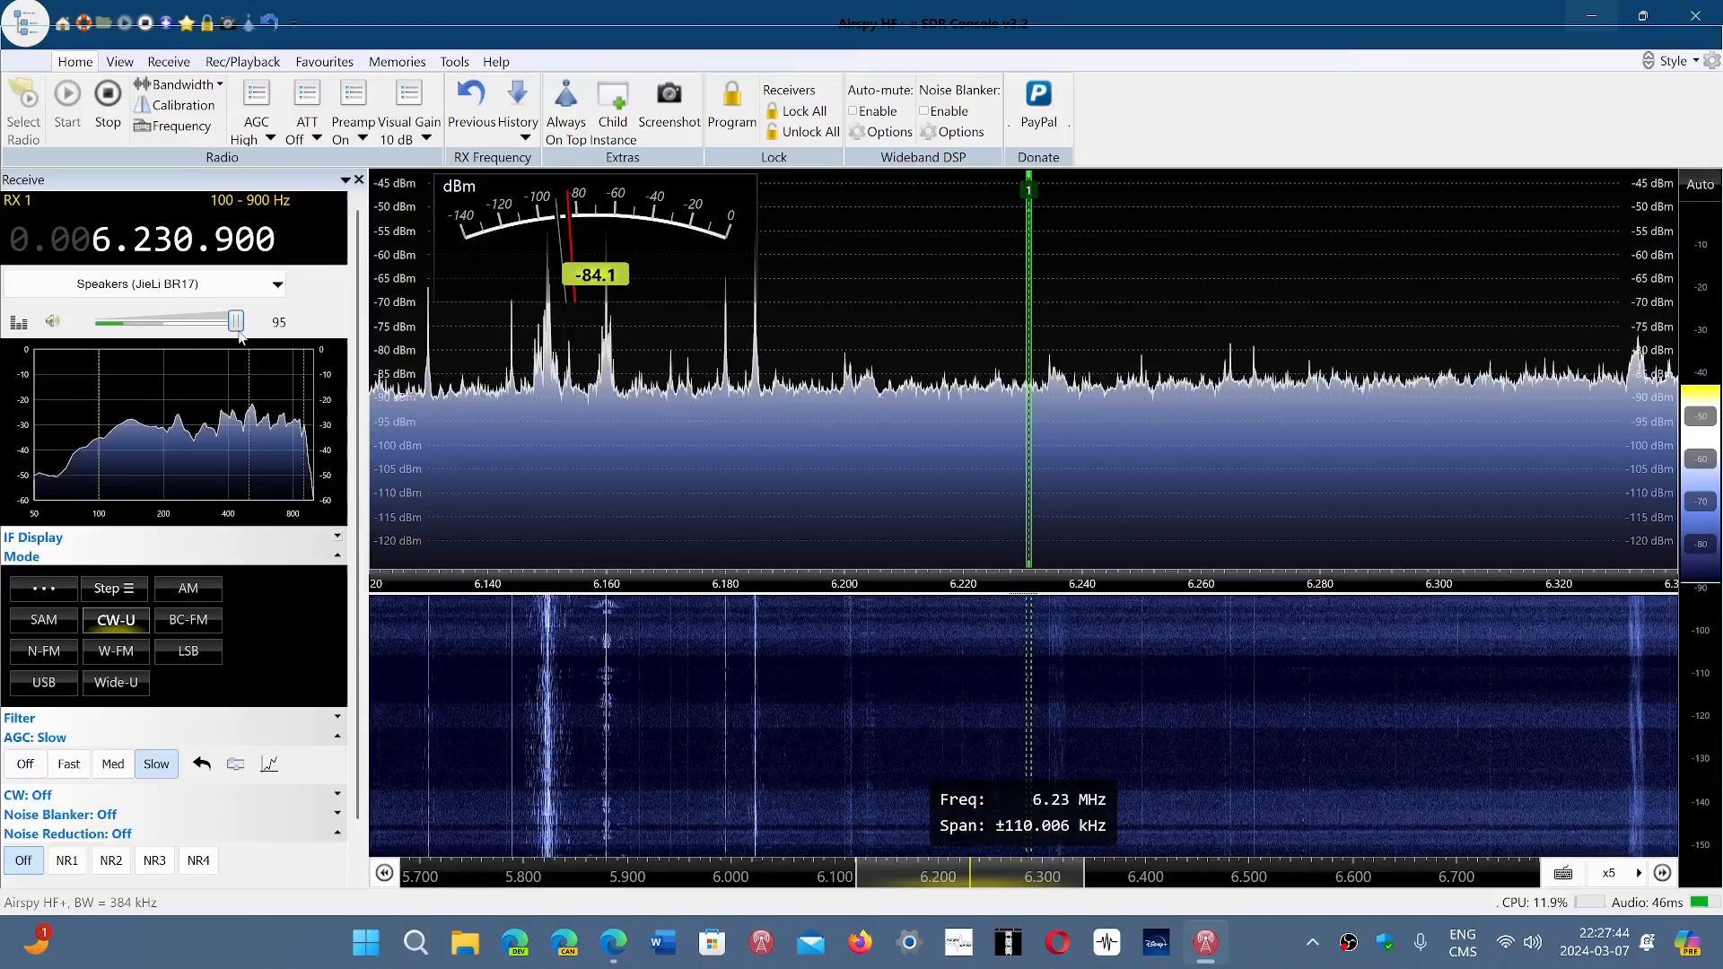
left_click_drag(201, 320, 116, 319)
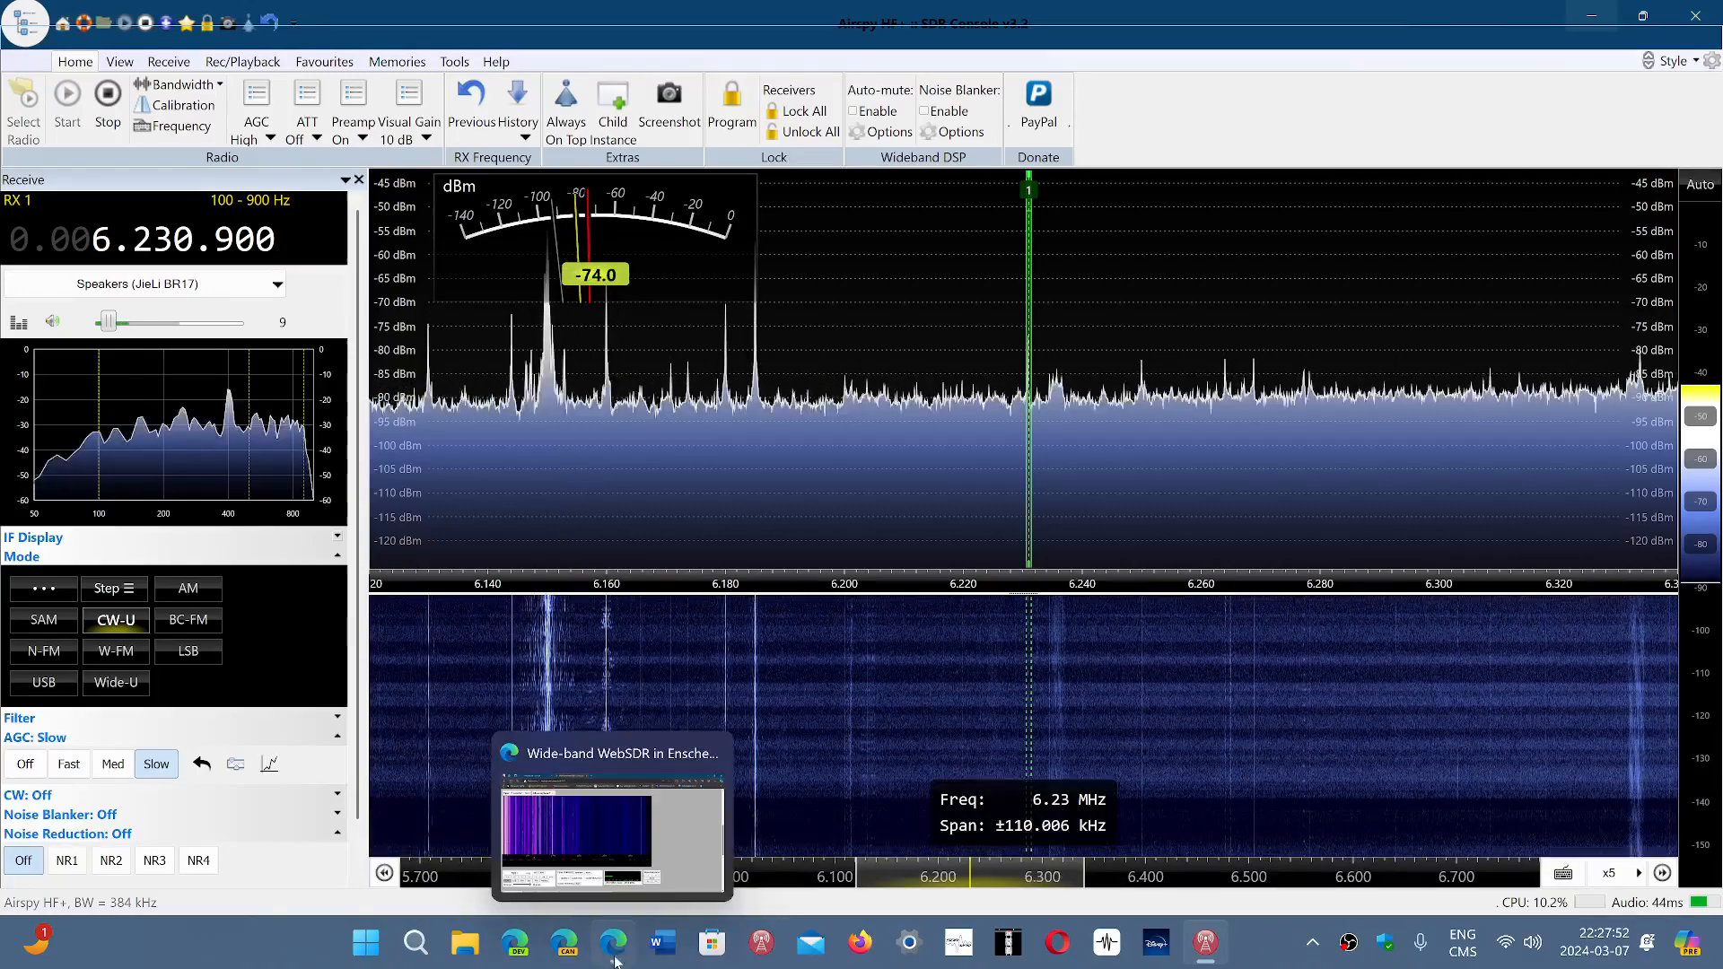
Switch to the browser's UTwente Wide-band WebSDR tuned to 6231 kHz CW
left_click(612, 965)
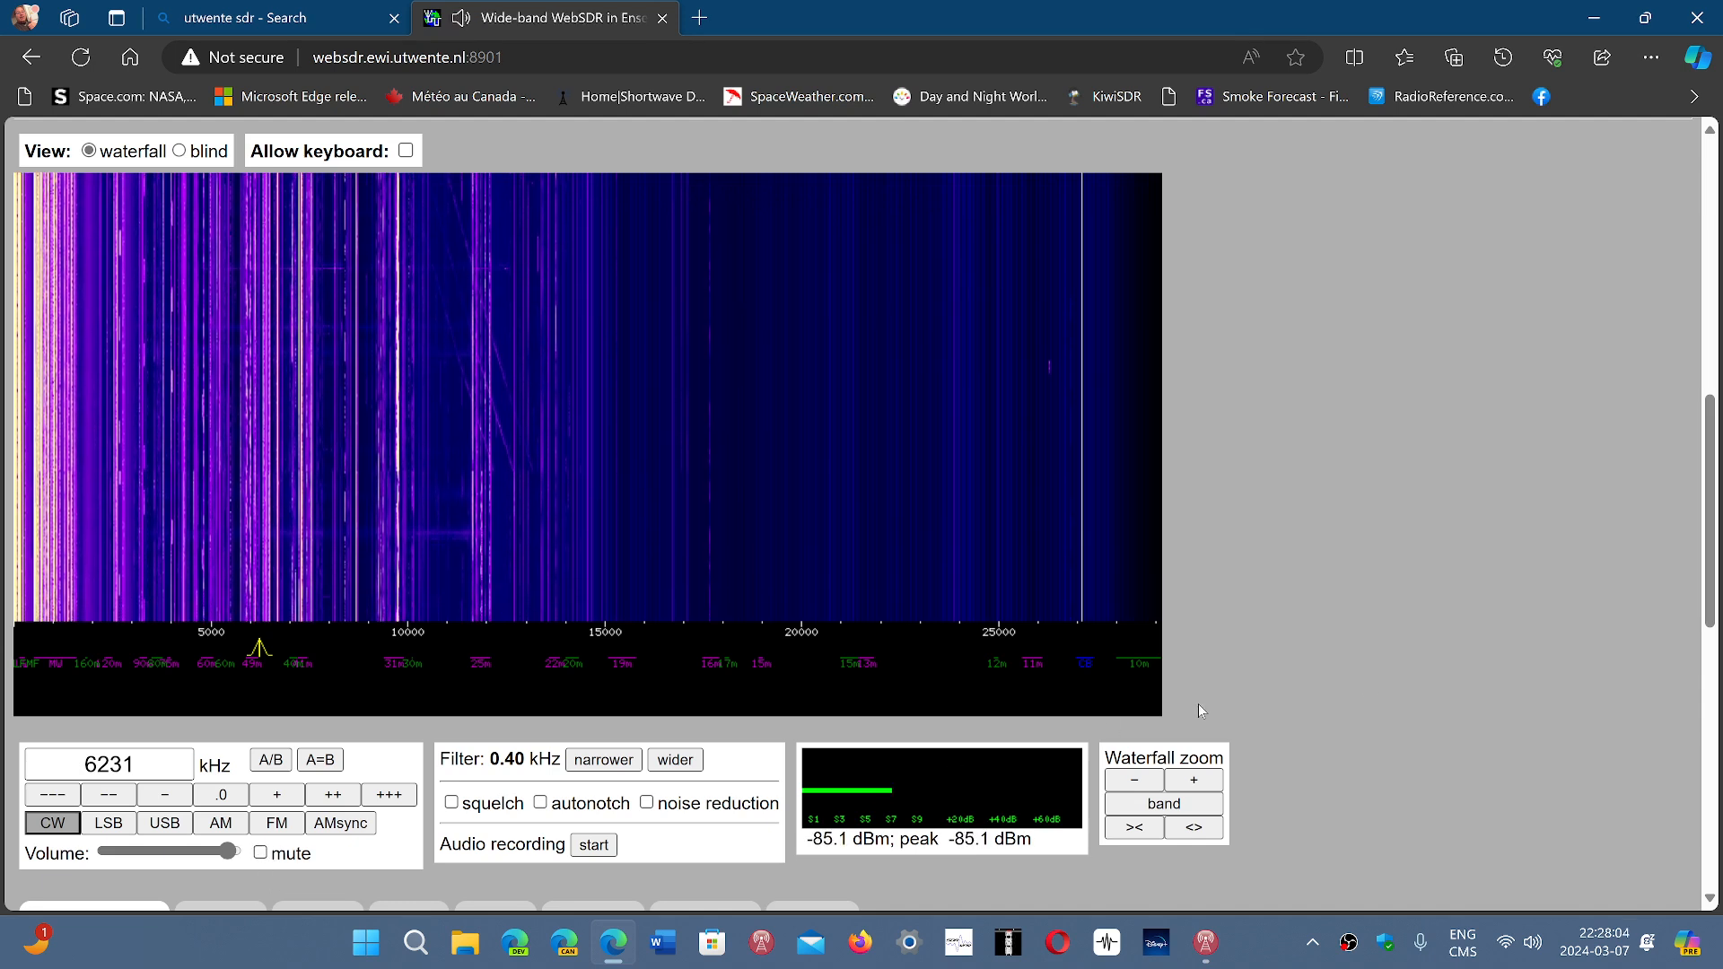
mouse_move(1403, 693)
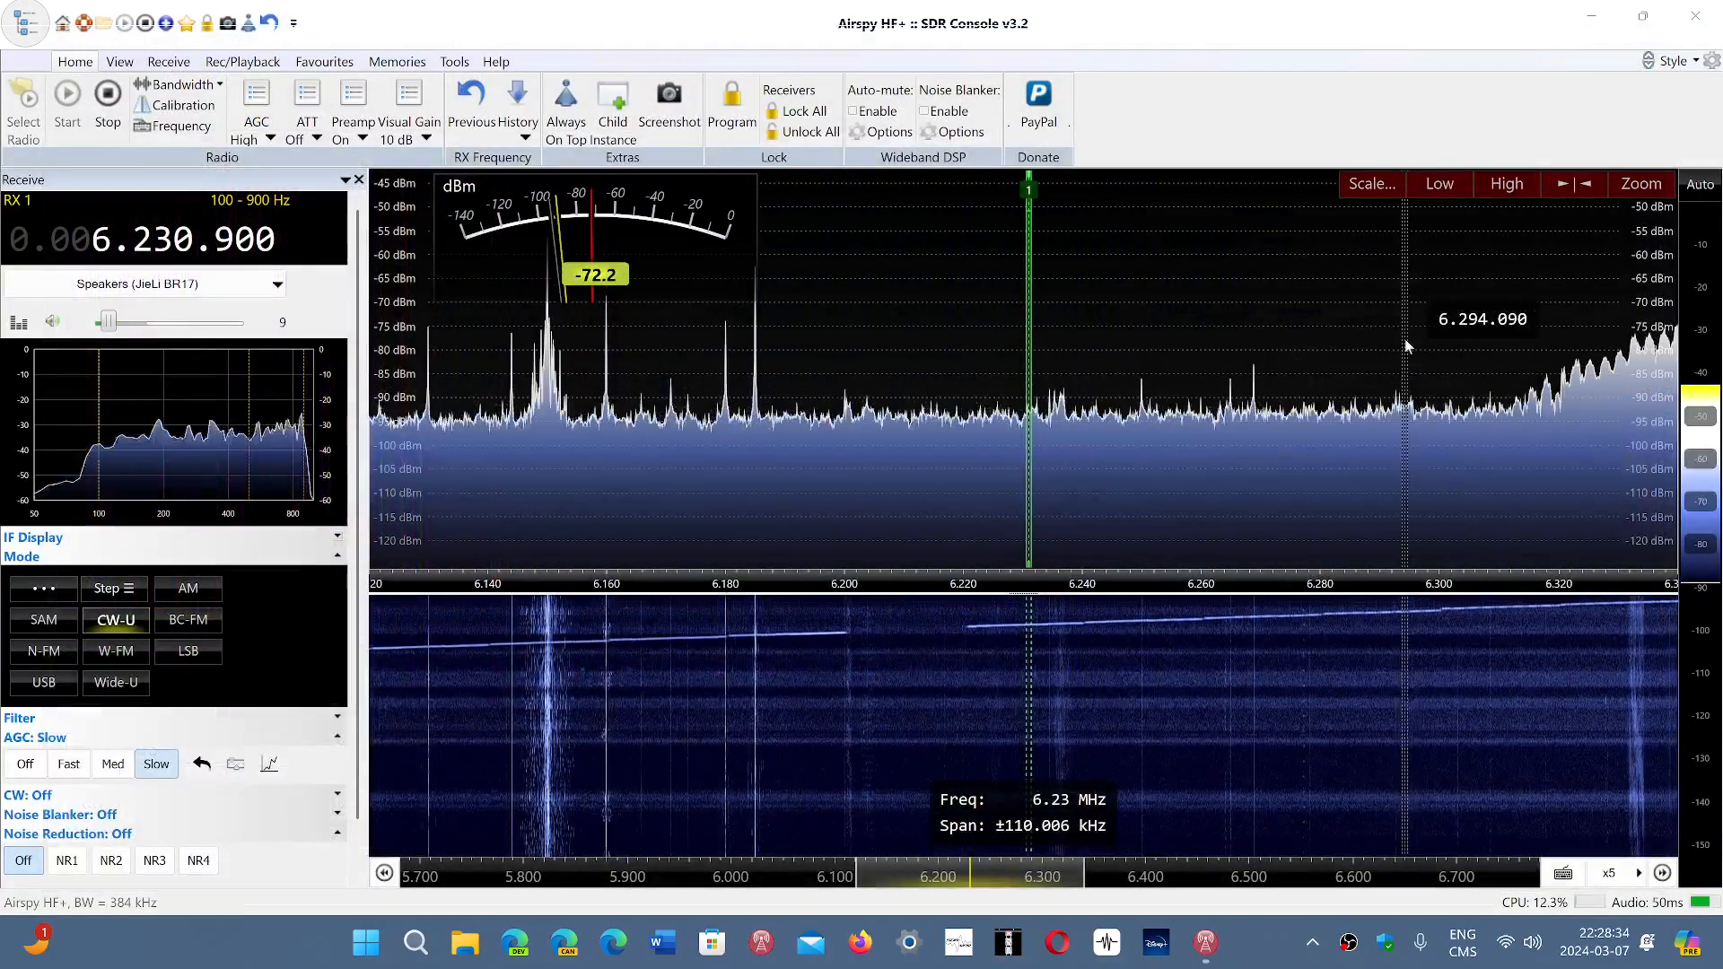
mouse_move(887, 697)
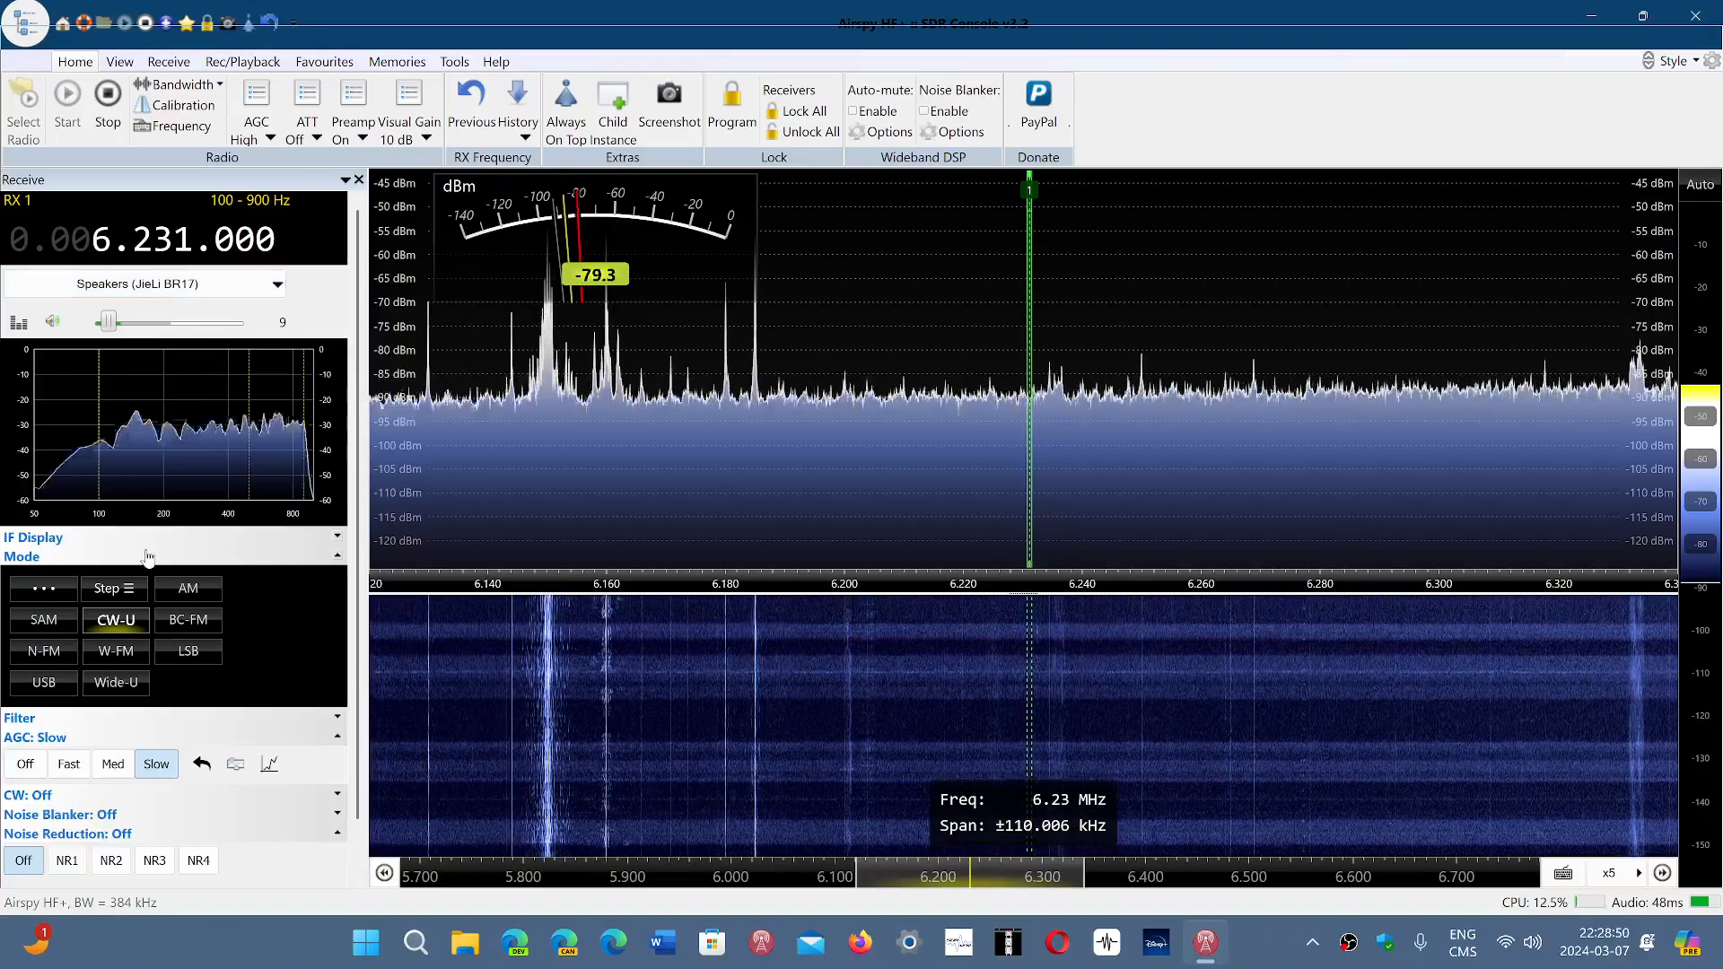
Receive 6.230.000 MHz in USB, raise the volume near maximum to listen, then settle it at 17
left_click(43, 682)
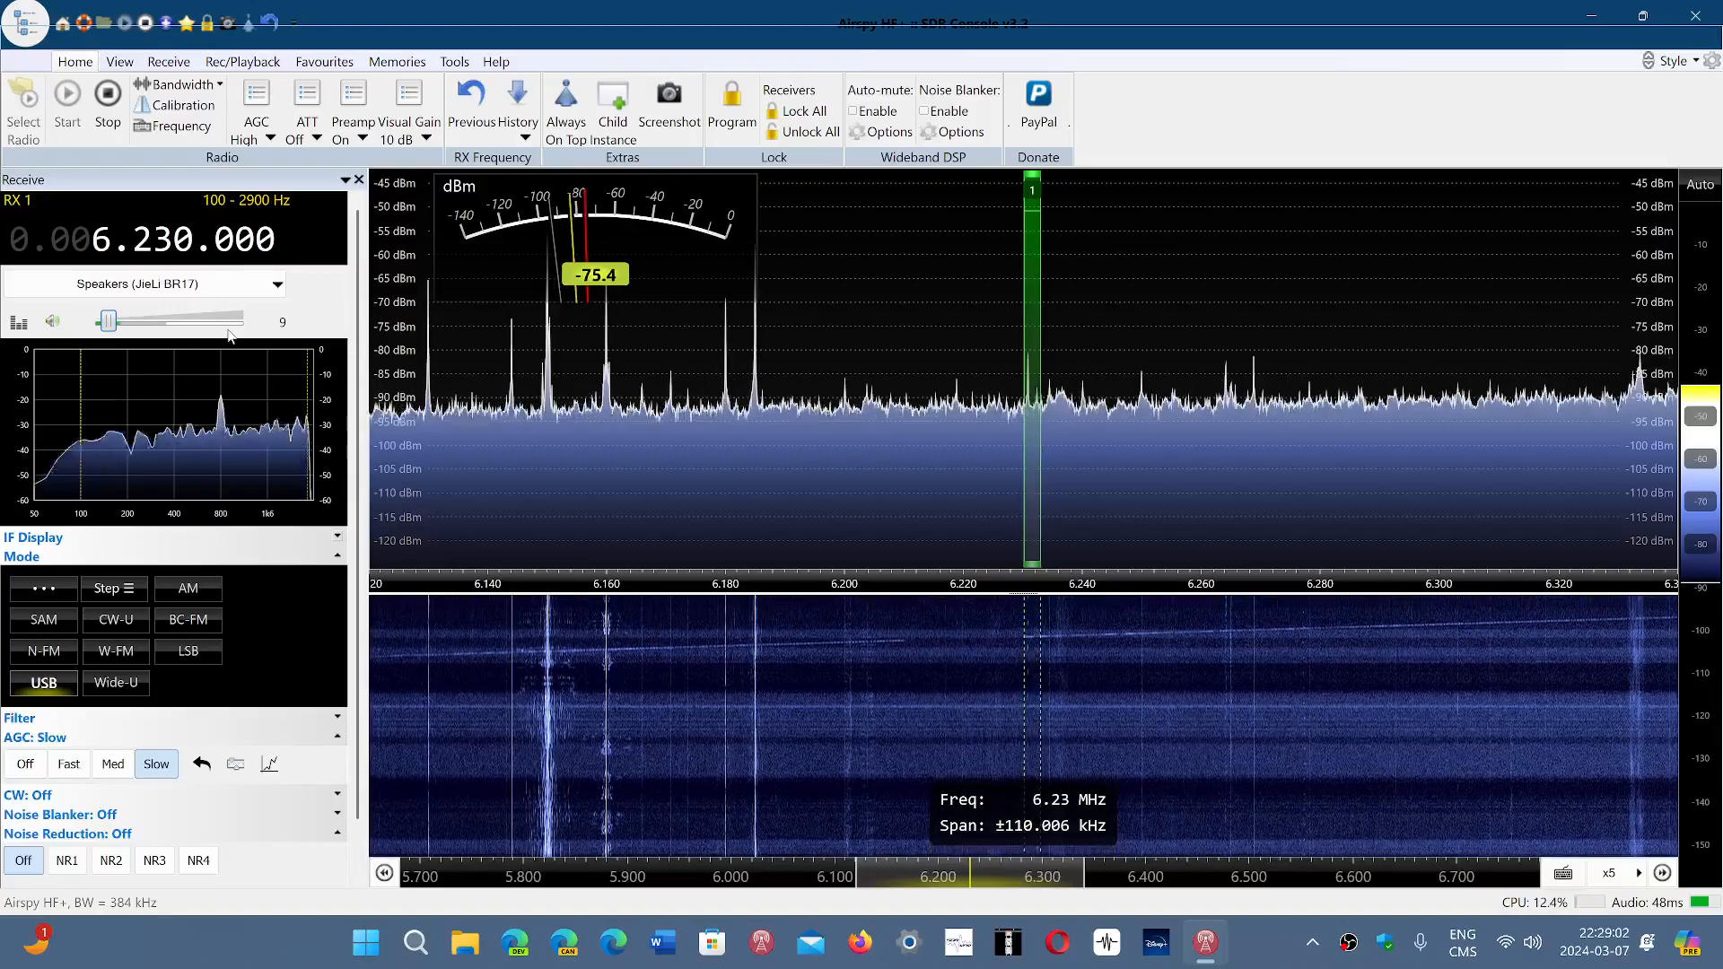
left_click_drag(110, 319, 232, 320)
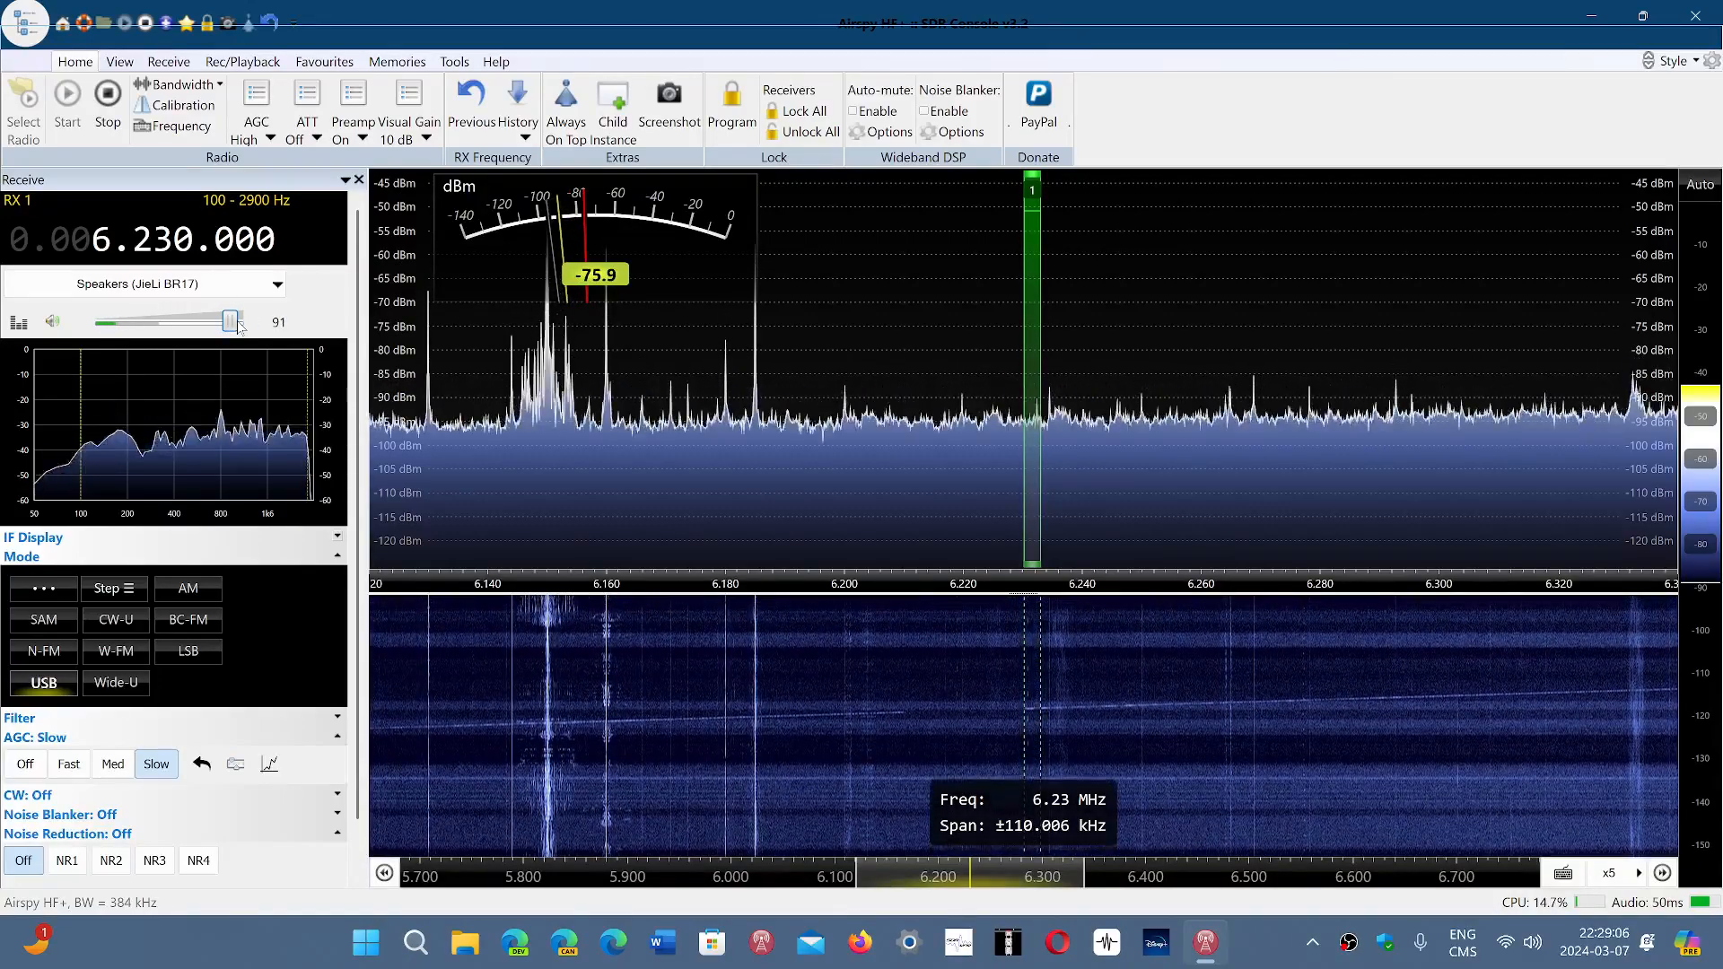
left_click_drag(228, 322, 241, 322)
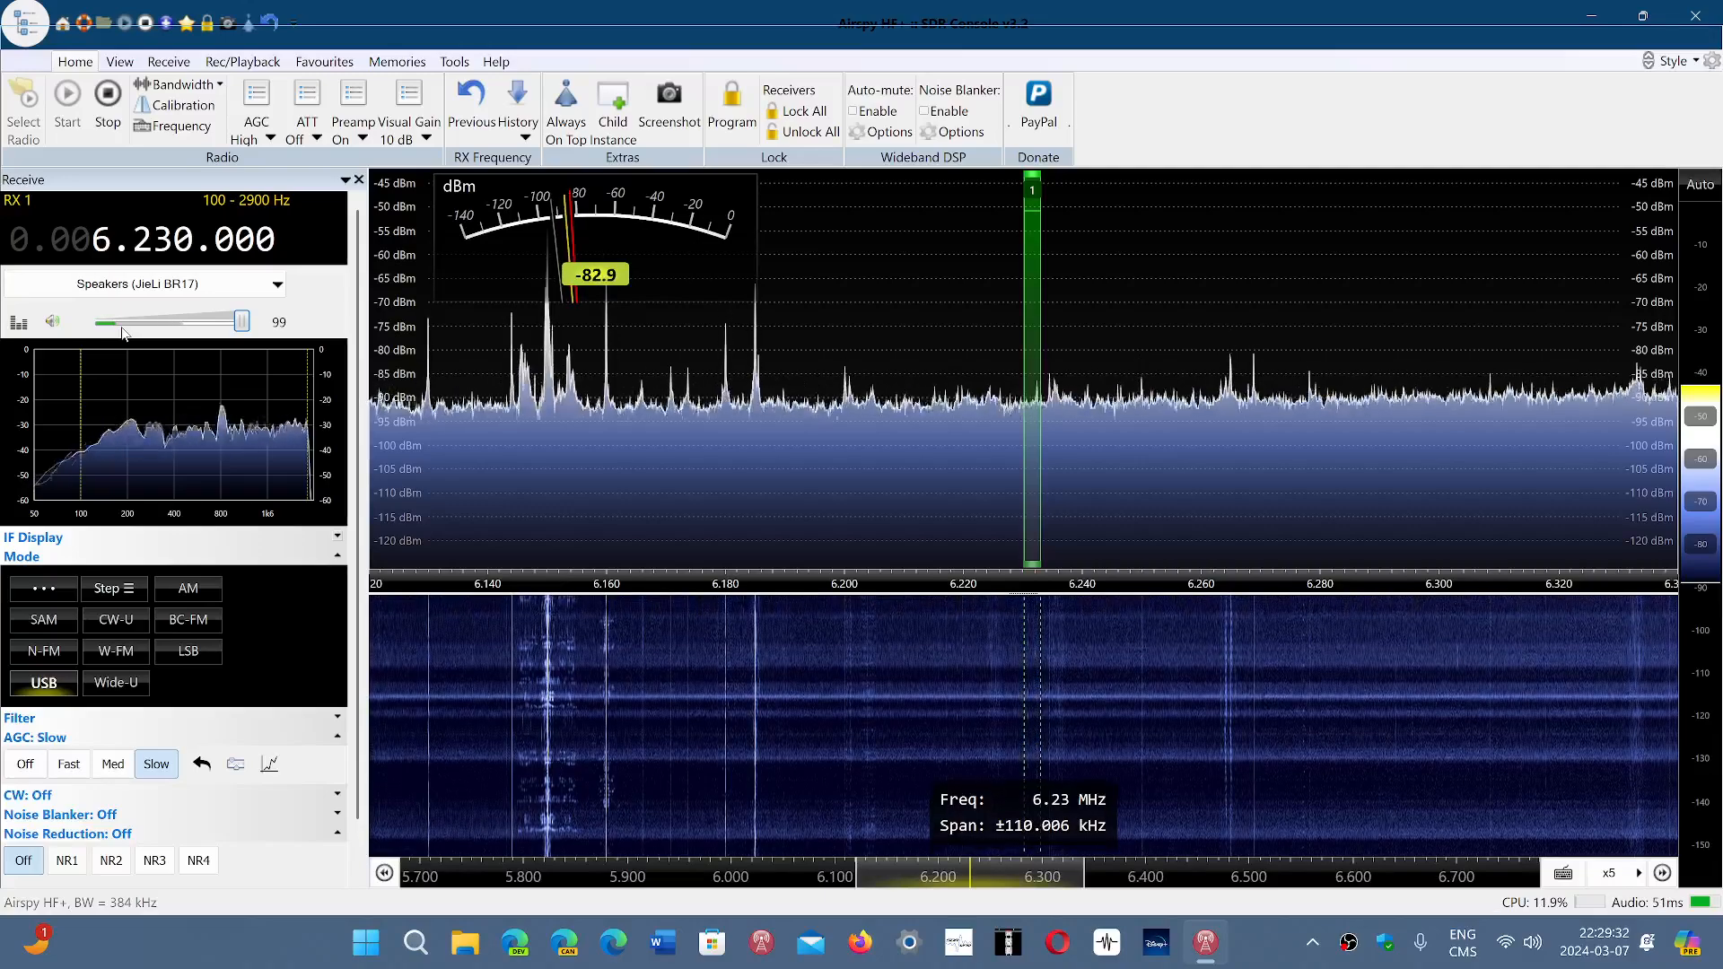
left_click_drag(239, 319, 115, 319)
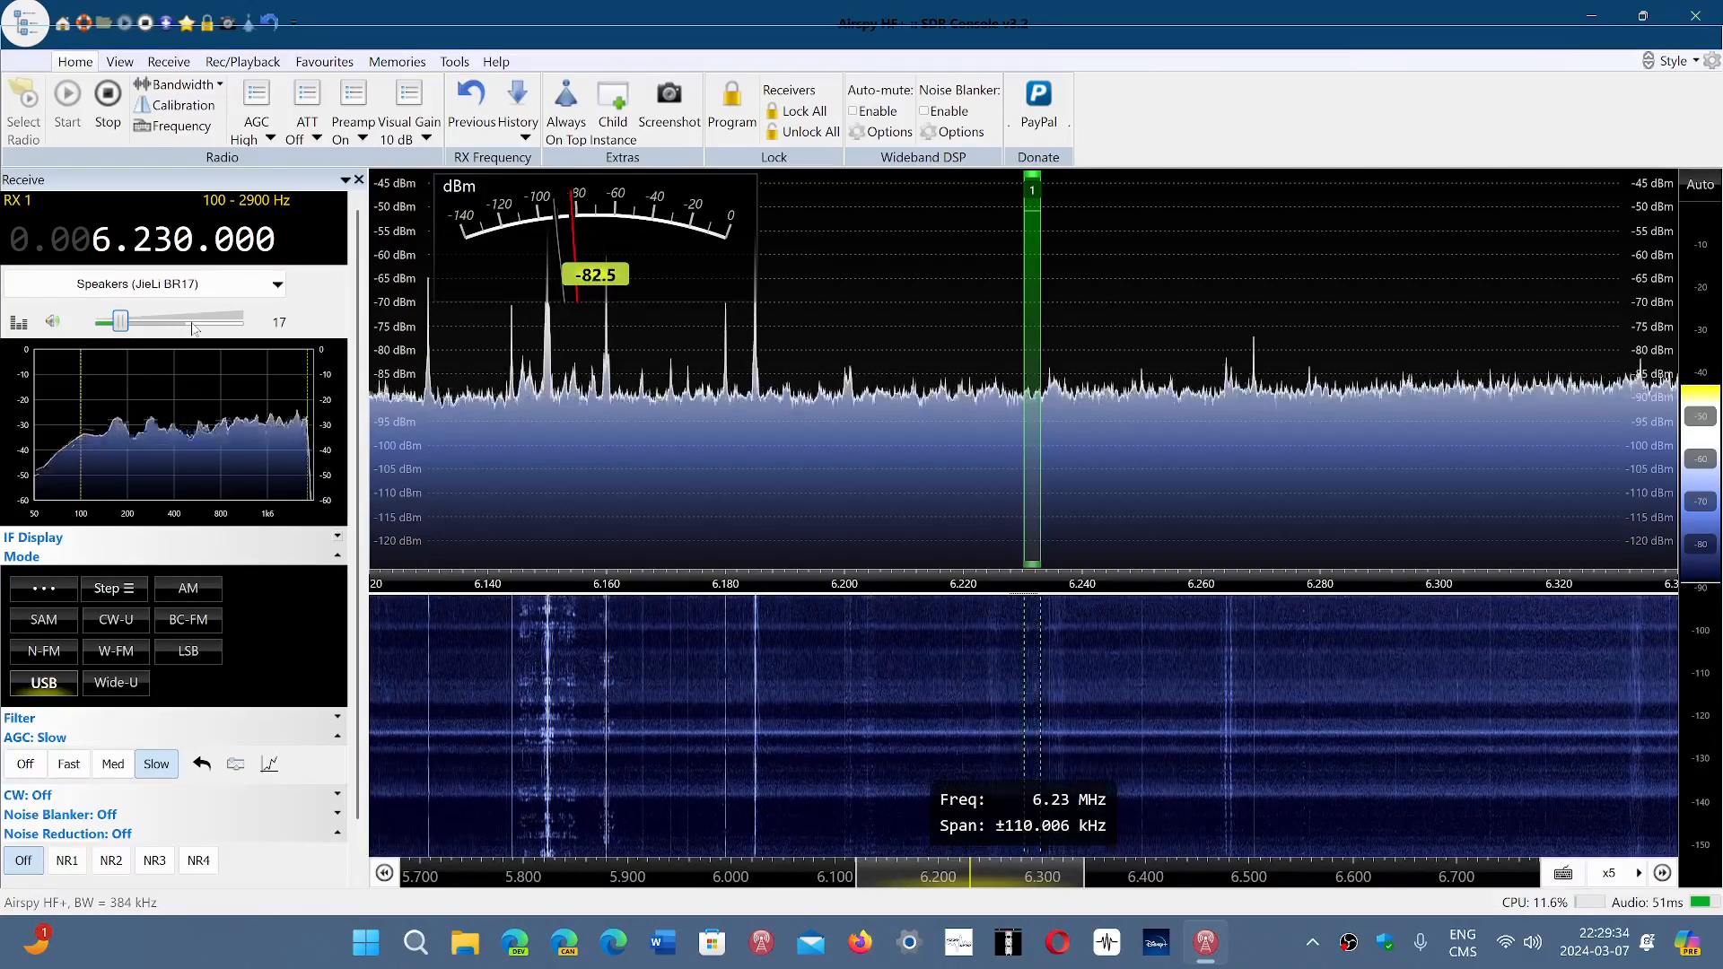